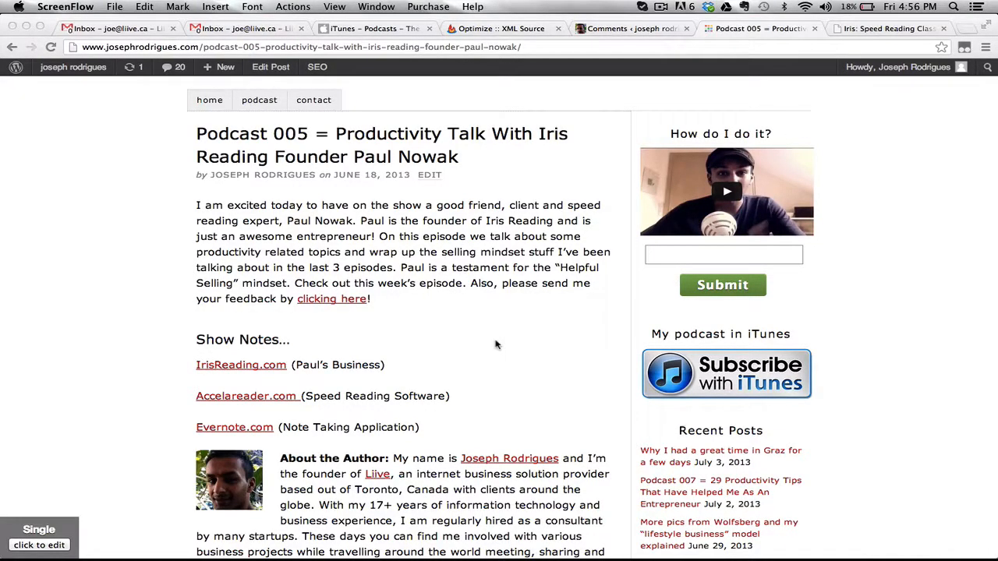
mouse_move(334, 305)
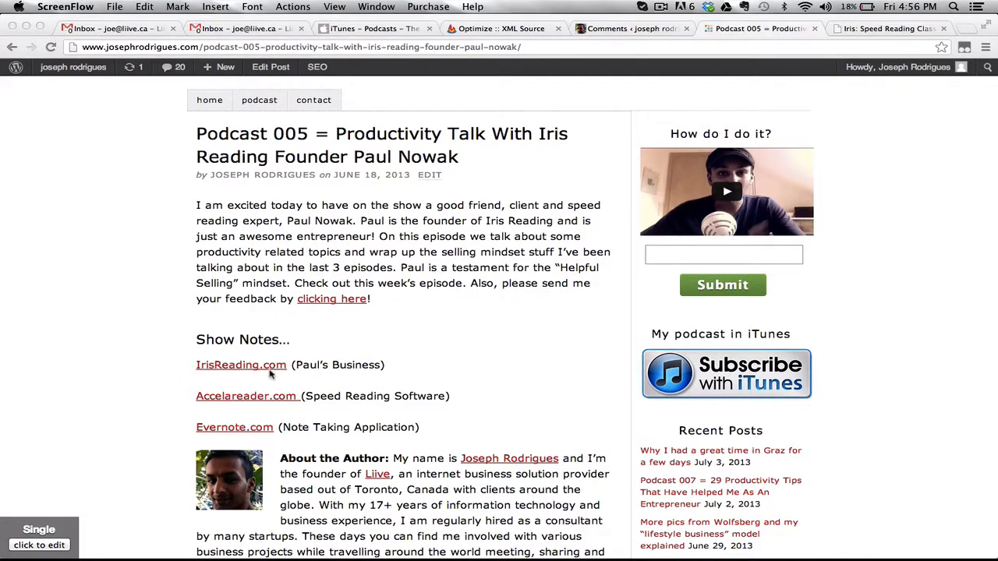
mouse_move(259, 373)
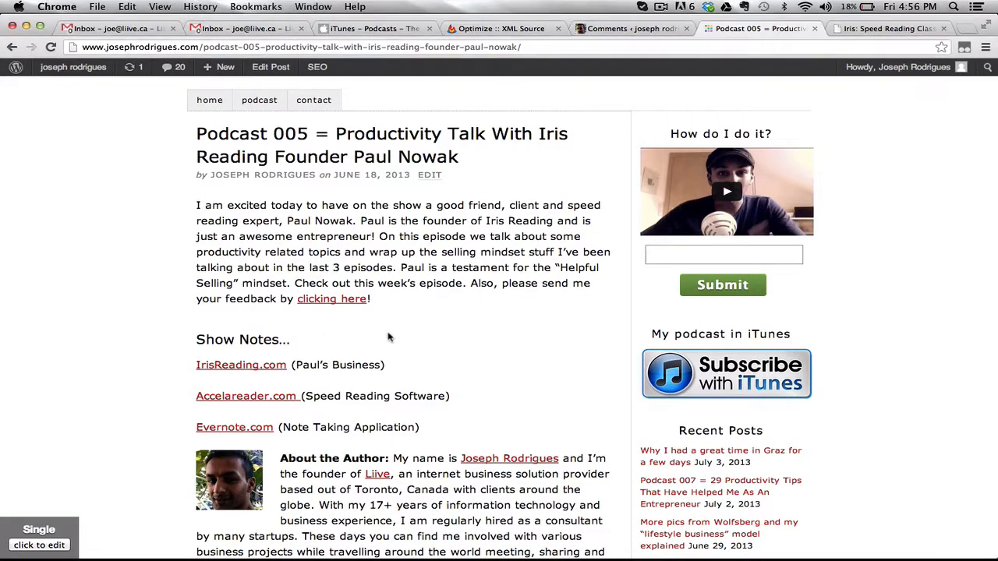
mouse_move(240, 365)
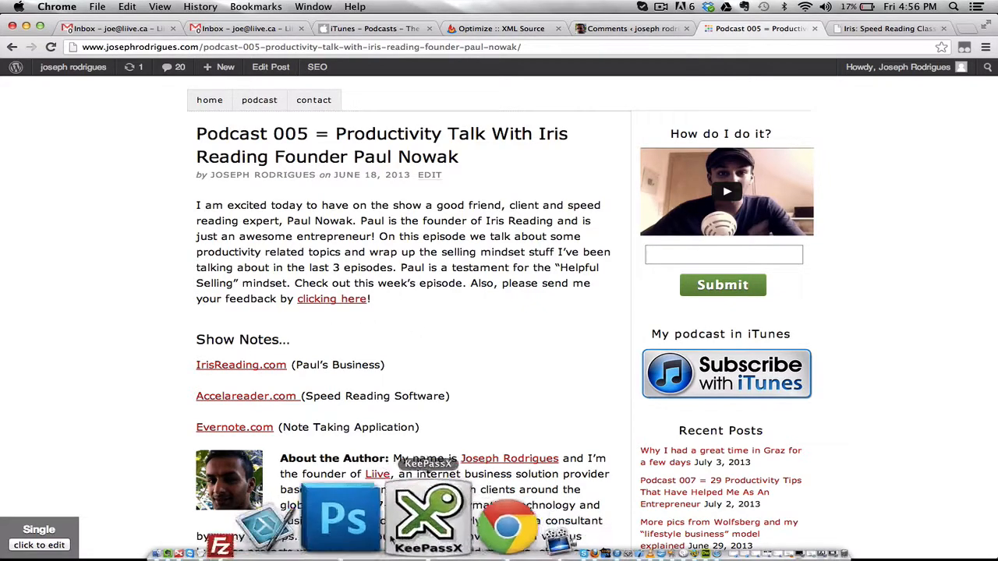
Request View/Edit on the remote .htaccess file from the FTP file list
click(374, 515)
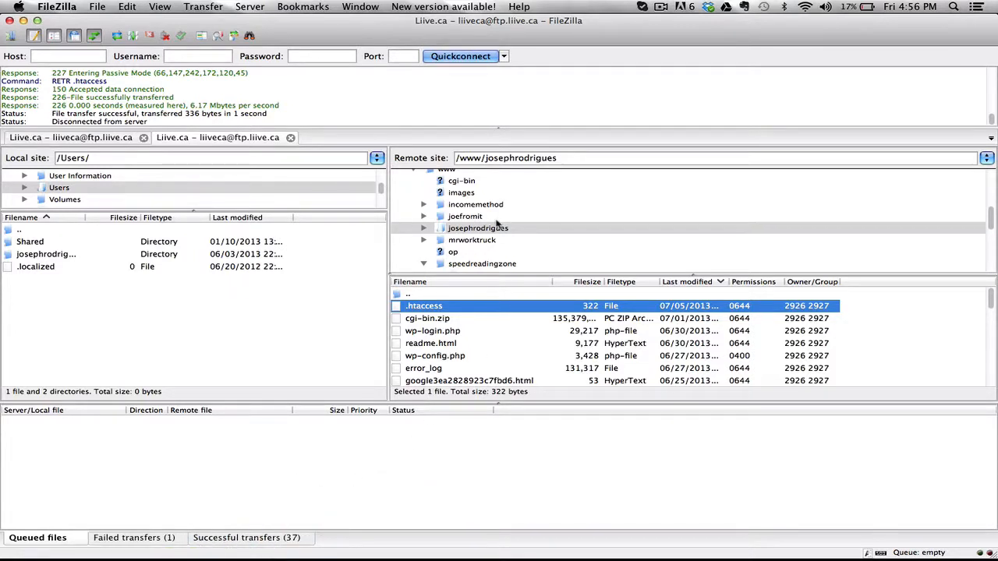
mouse_move(486, 248)
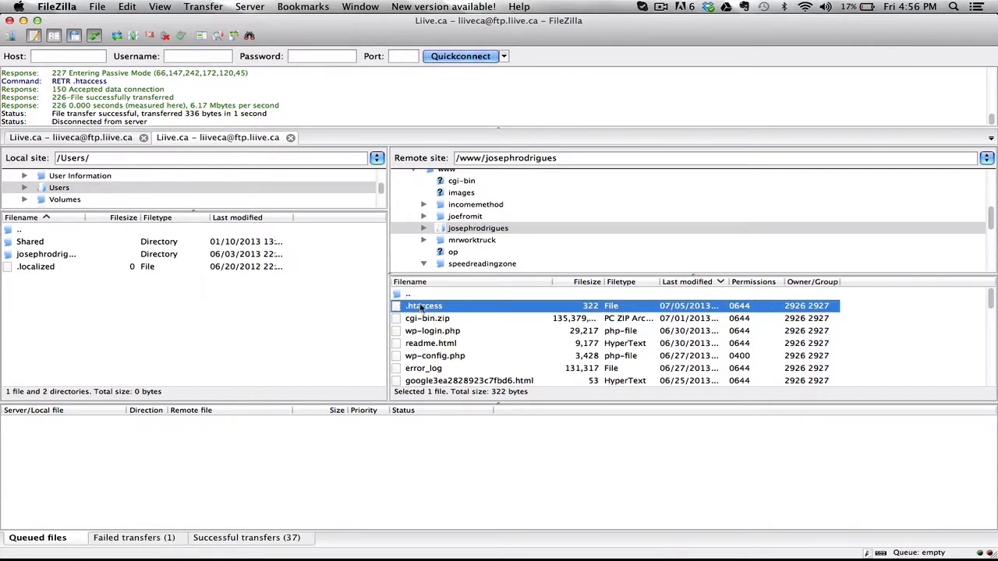
right_click(424, 305)
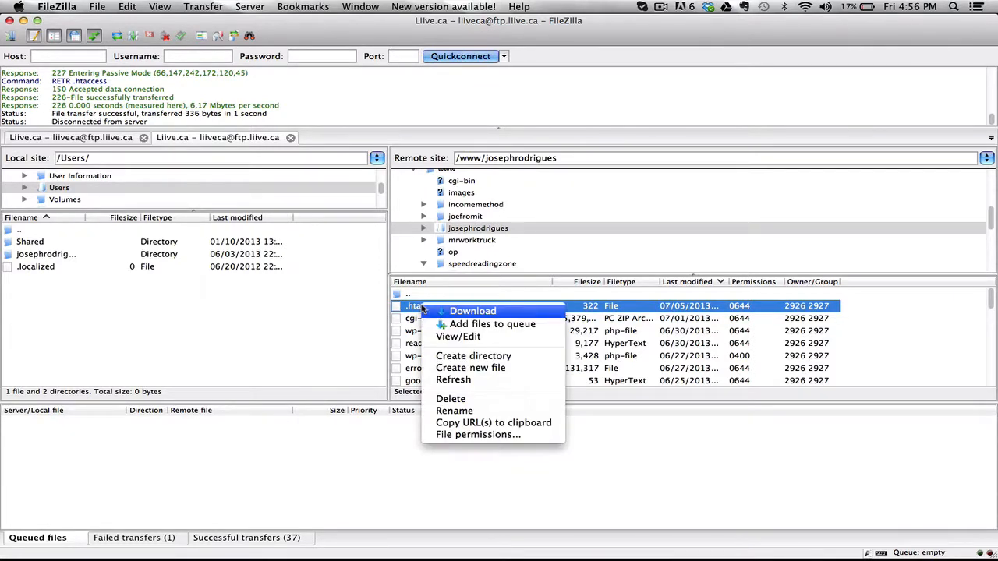
mouse_move(471, 368)
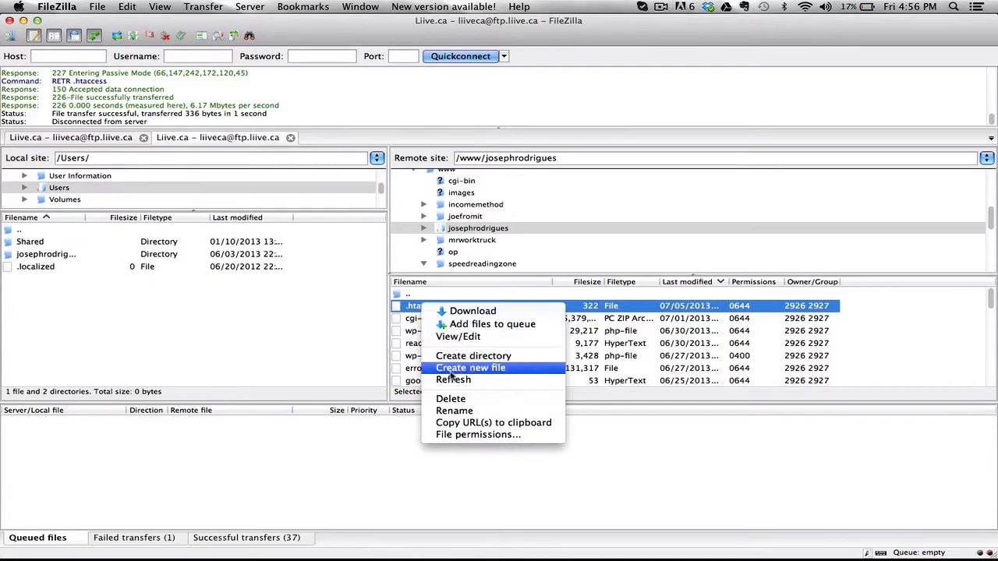
mouse_move(477, 434)
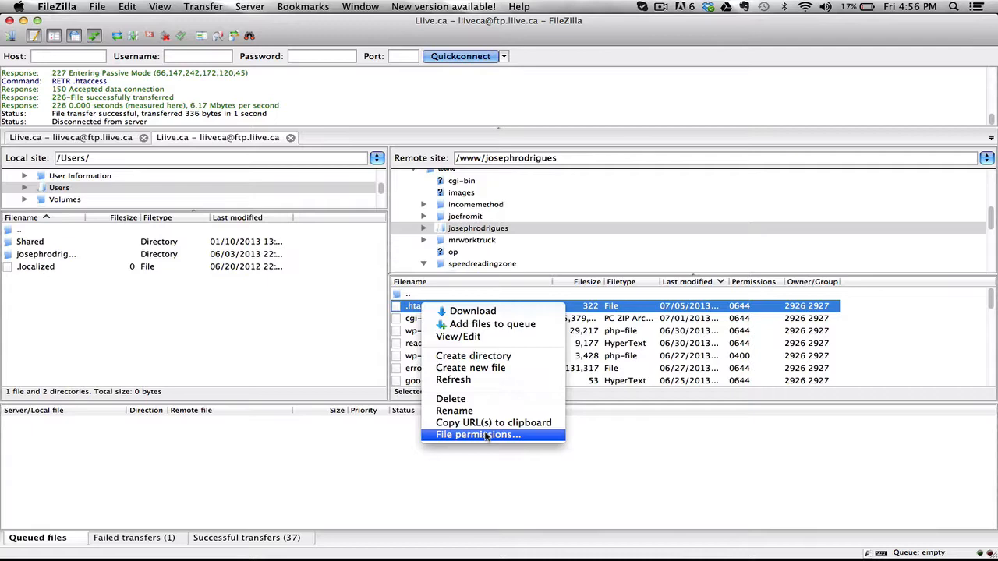
mouse_move(458, 337)
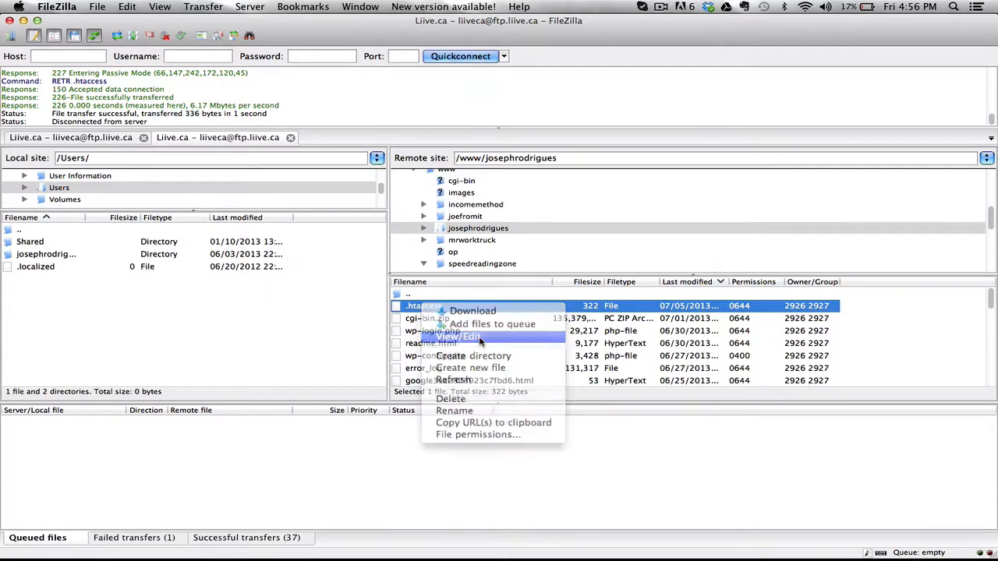
click(458, 337)
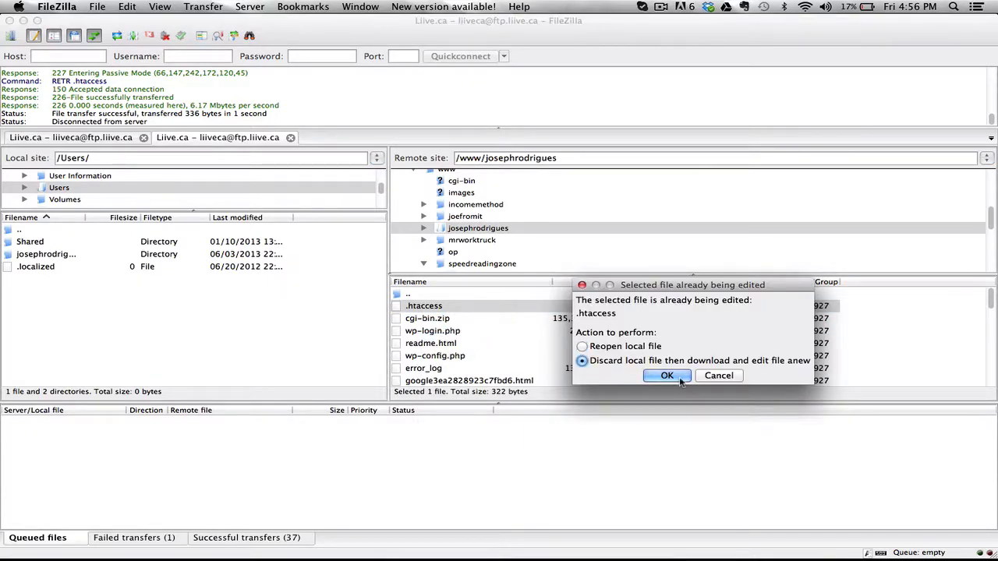
Re-download .htaccess into TextEdit and examine the 'redirect /iris' line pointing to the Iris Reading affiliate URL
click(667, 374)
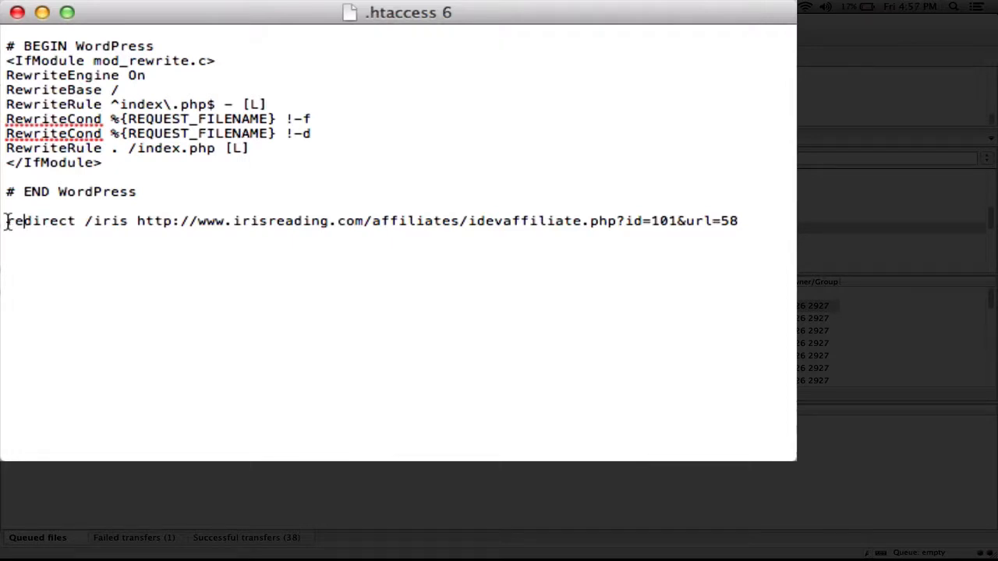
double_click(39, 221)
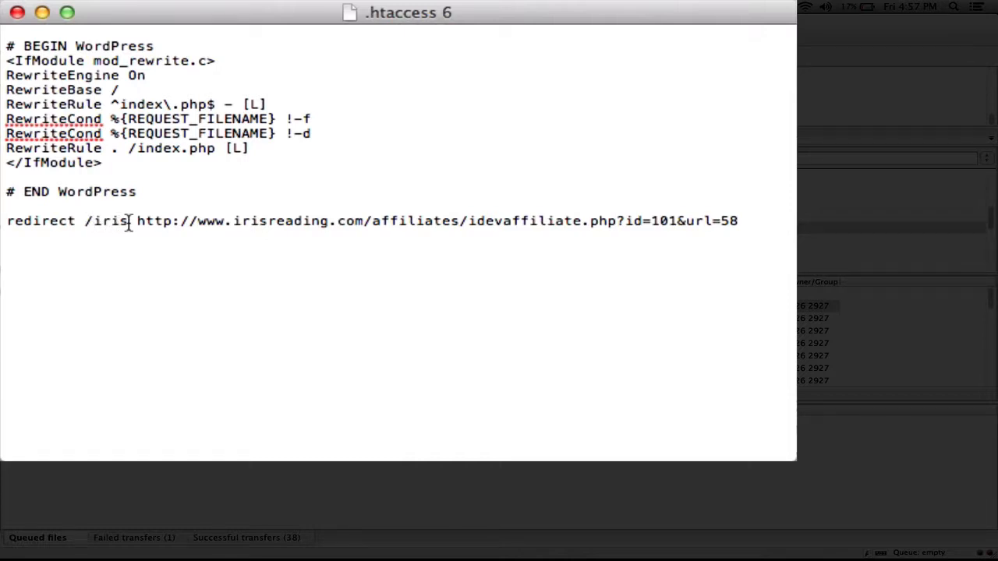
click(137, 221)
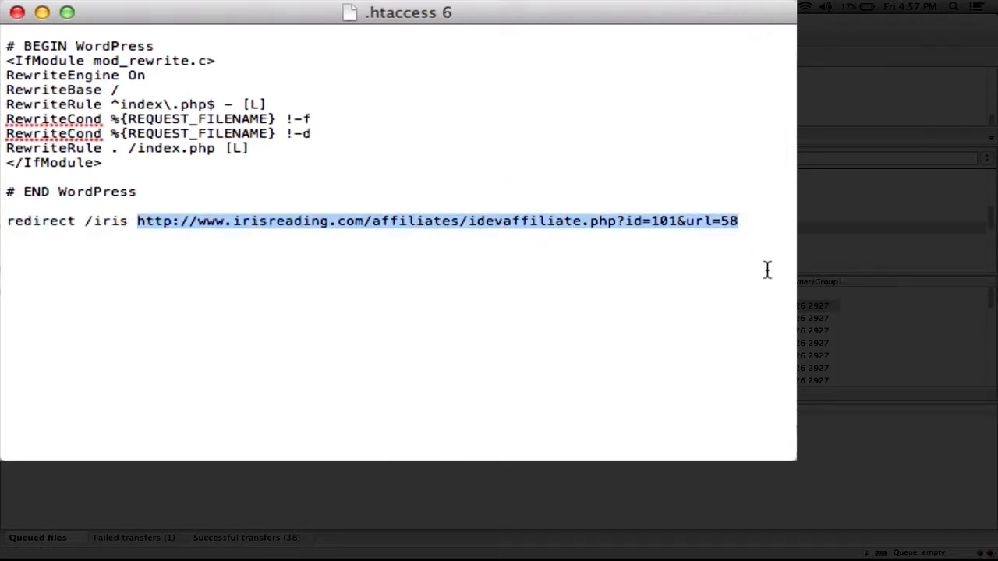
mouse_move(337, 265)
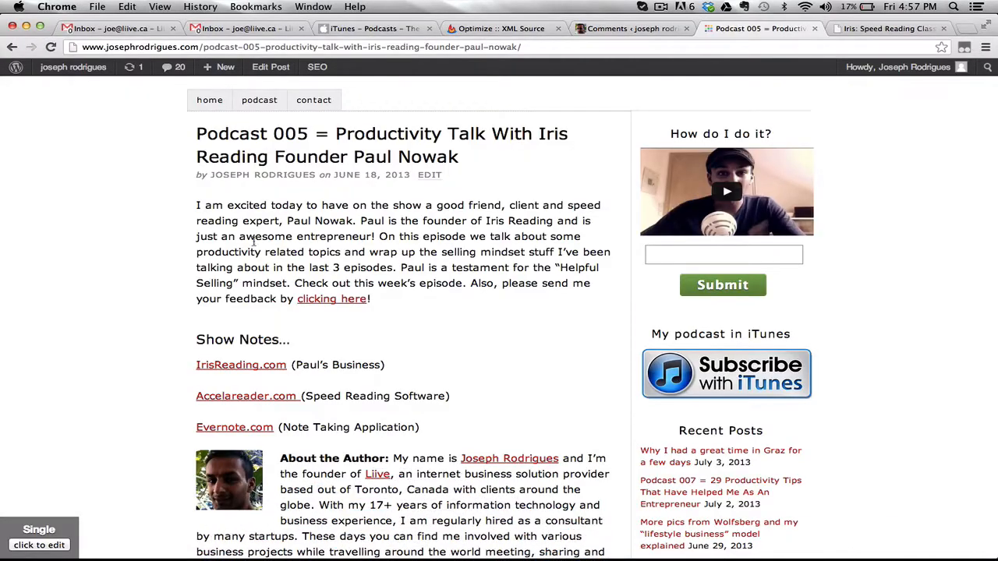
mouse_move(240, 365)
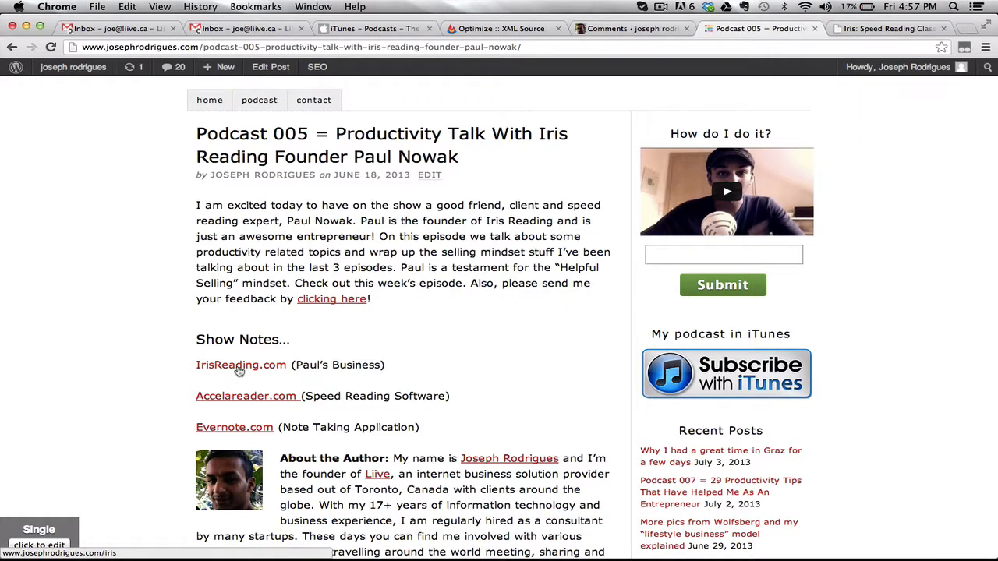
Follow the IrisReading.com show-notes link to confirm /iris redirects to the Iris Reading homepage
click(240, 365)
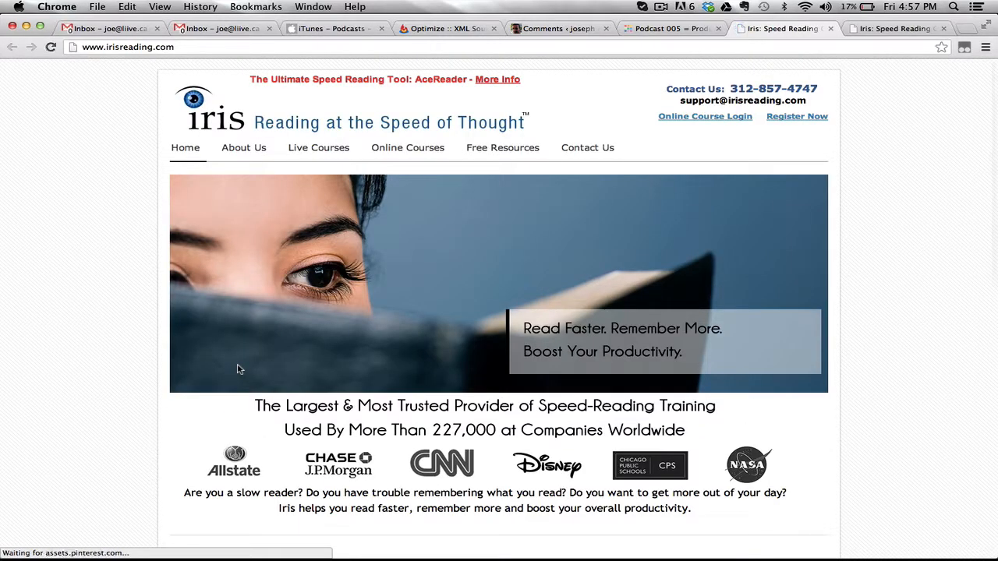